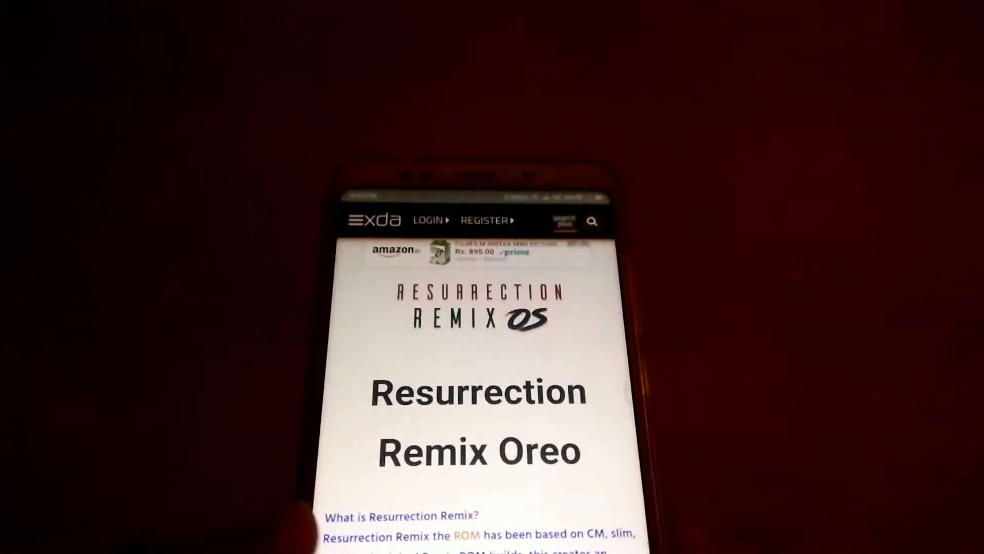
scroll(down, 3)
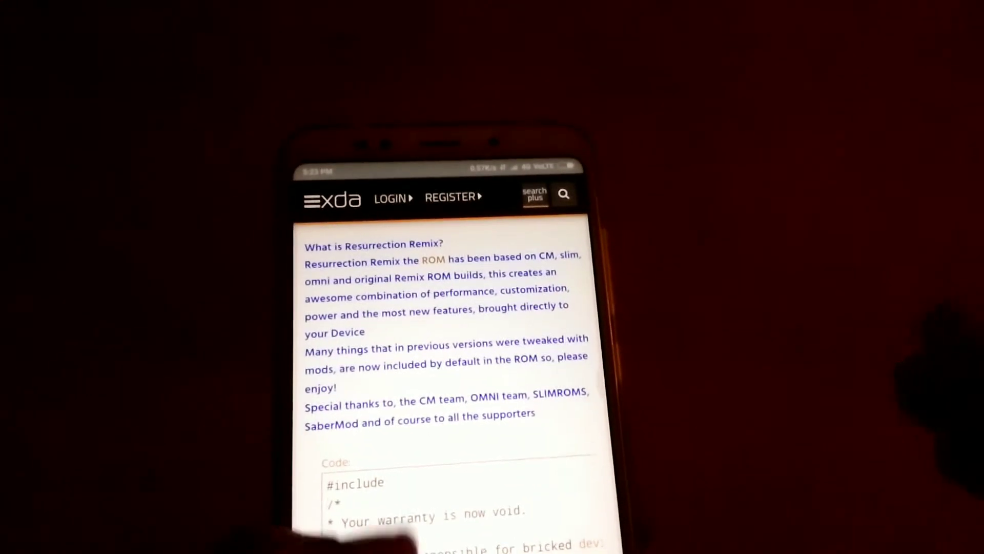
scroll(up, 3)
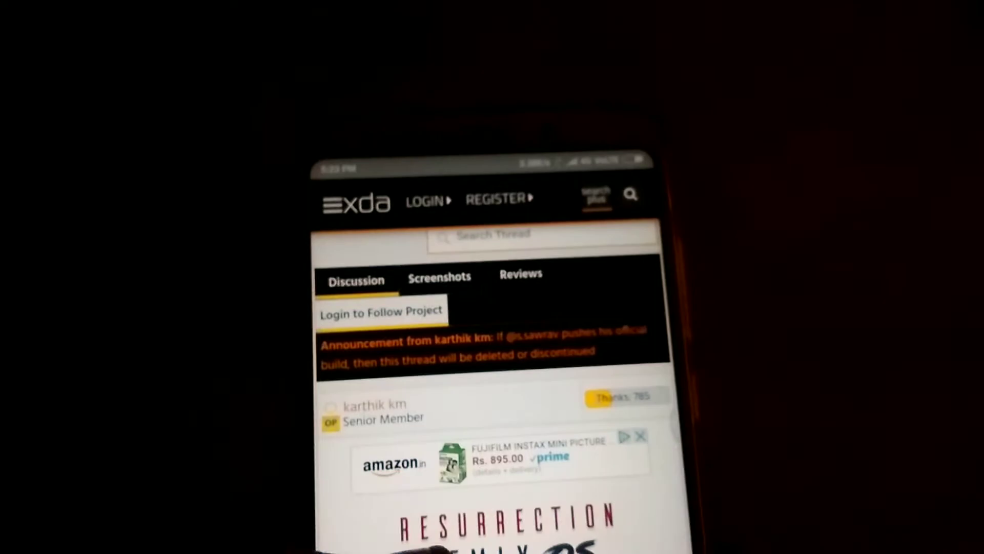
scroll(down, 3)
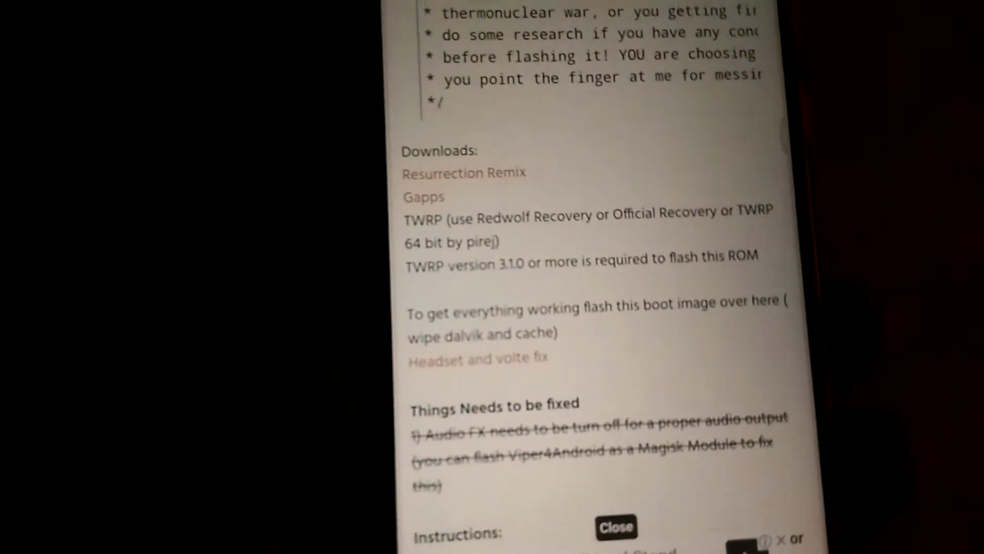
scroll(up, 3)
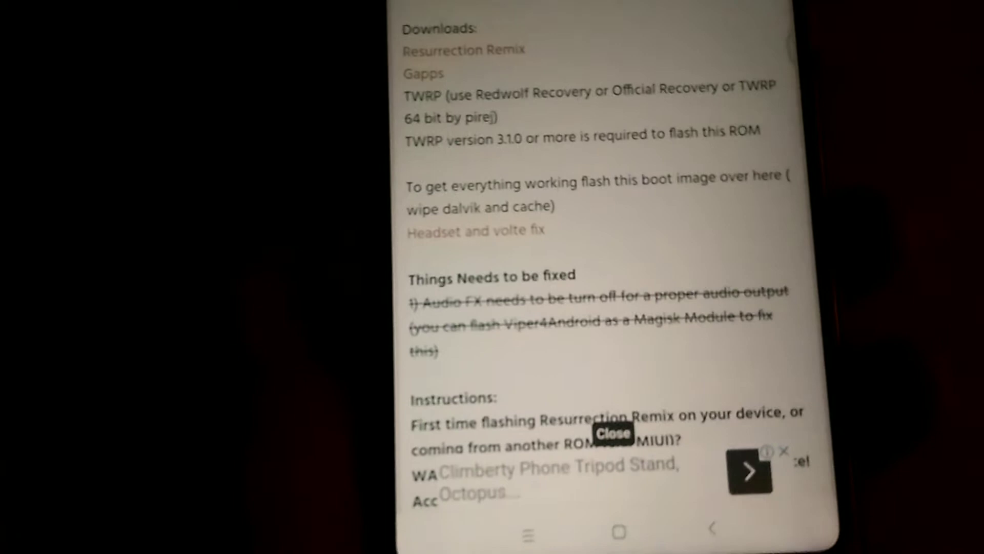
scroll(down, 3)
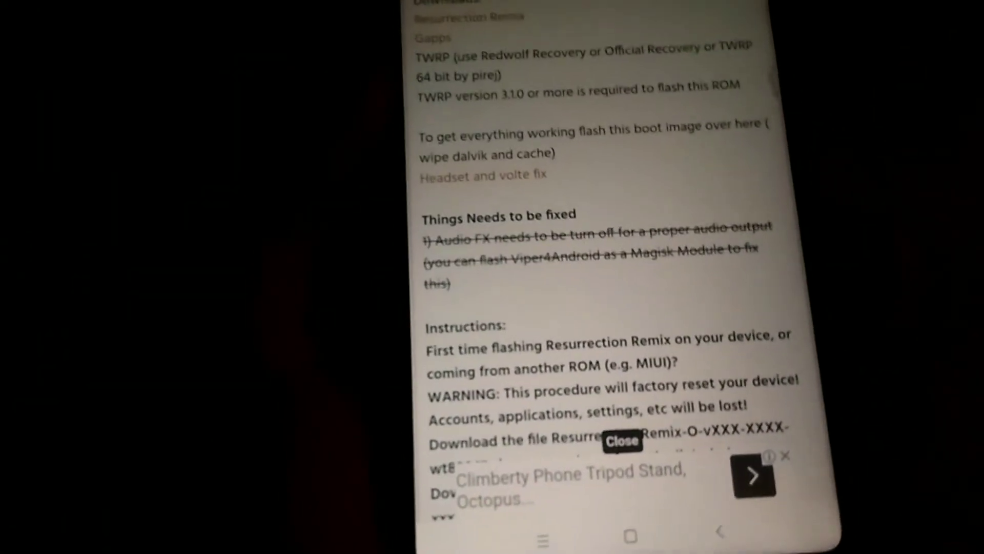
scroll(down, 3)
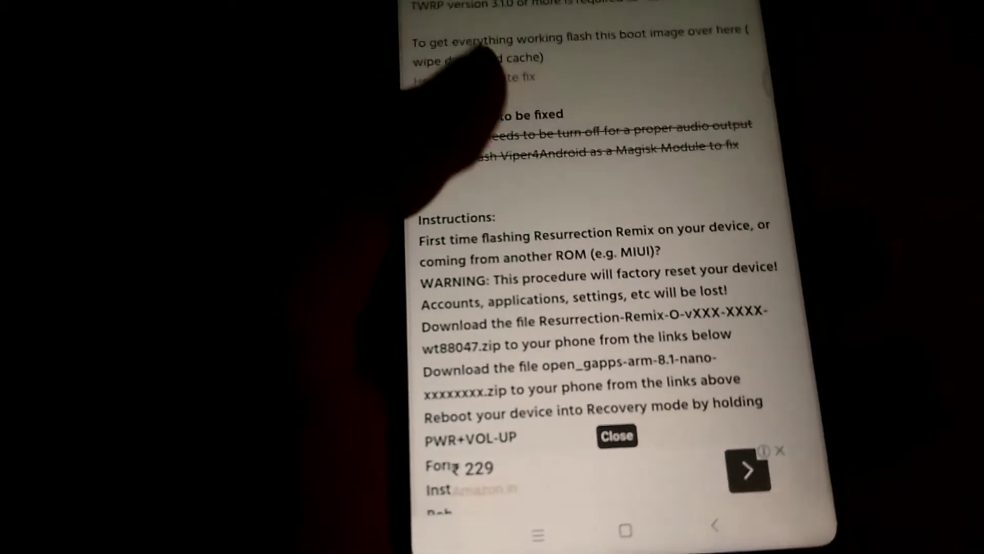
scroll(down, 3)
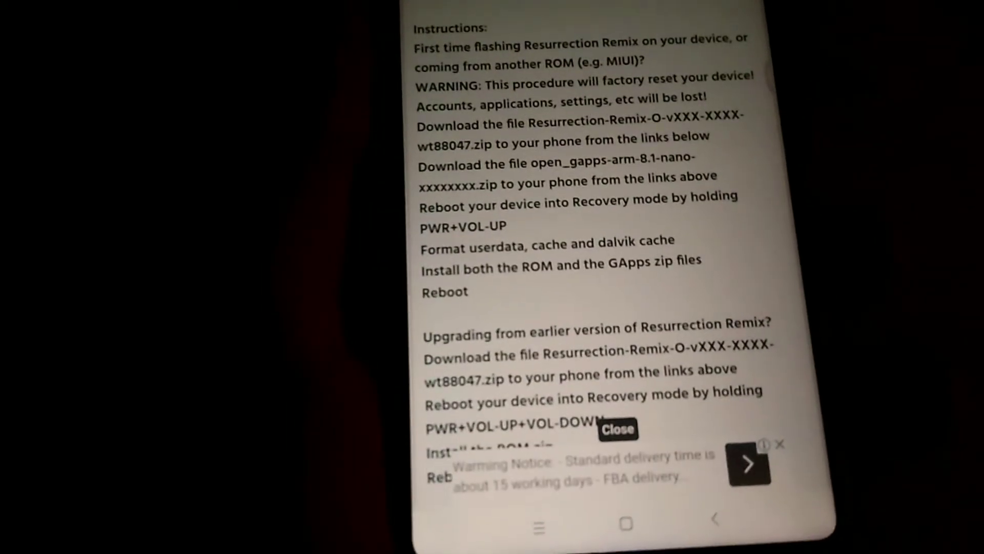
scroll(down, 3)
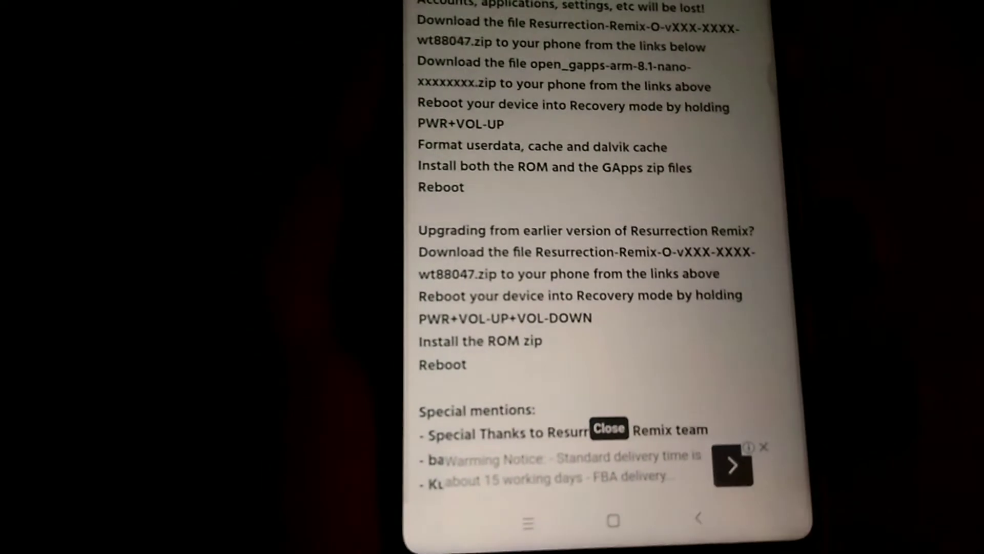
scroll(down, 3)
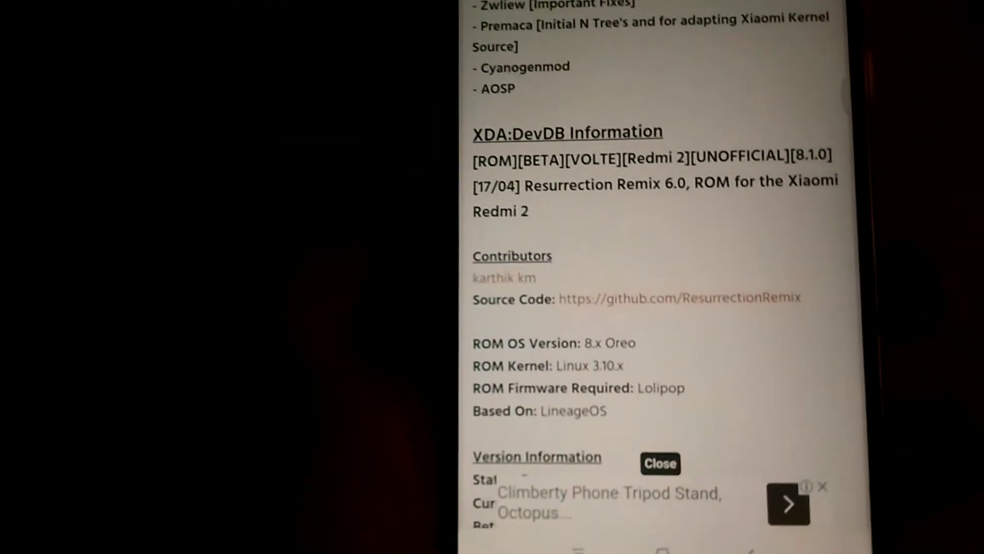
scroll(down, 3)
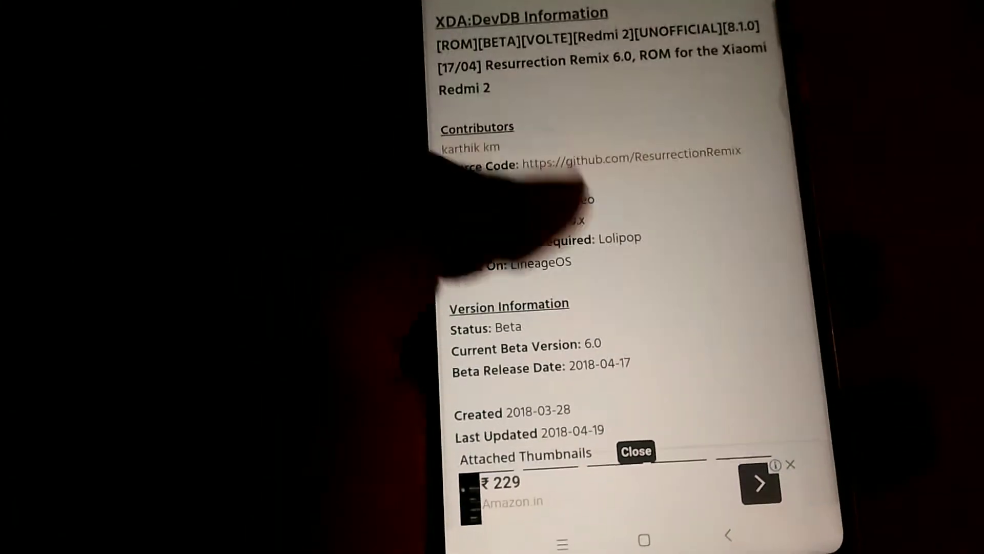